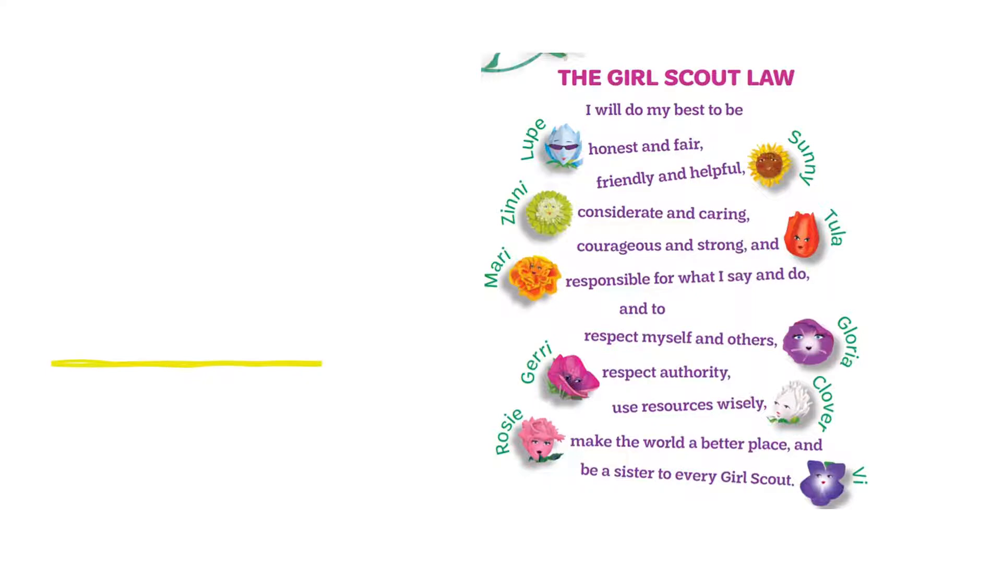
Advance the slideshow from the Girl Scout Law slide to the Words To Know vocabulary slide.
key(Right)
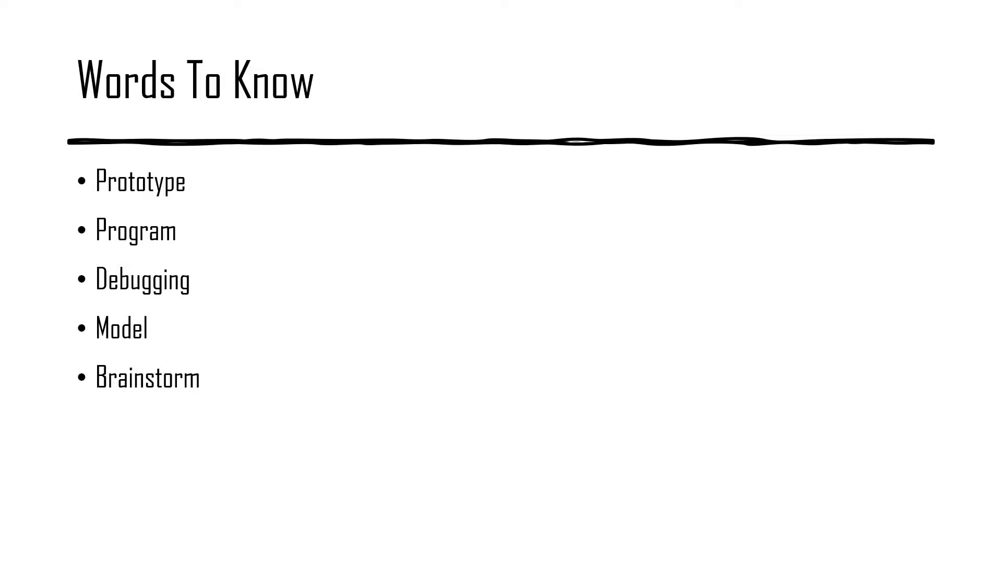
Advance to the 'Is this a robot?' slide showing a kitchen stove.
key(Right)
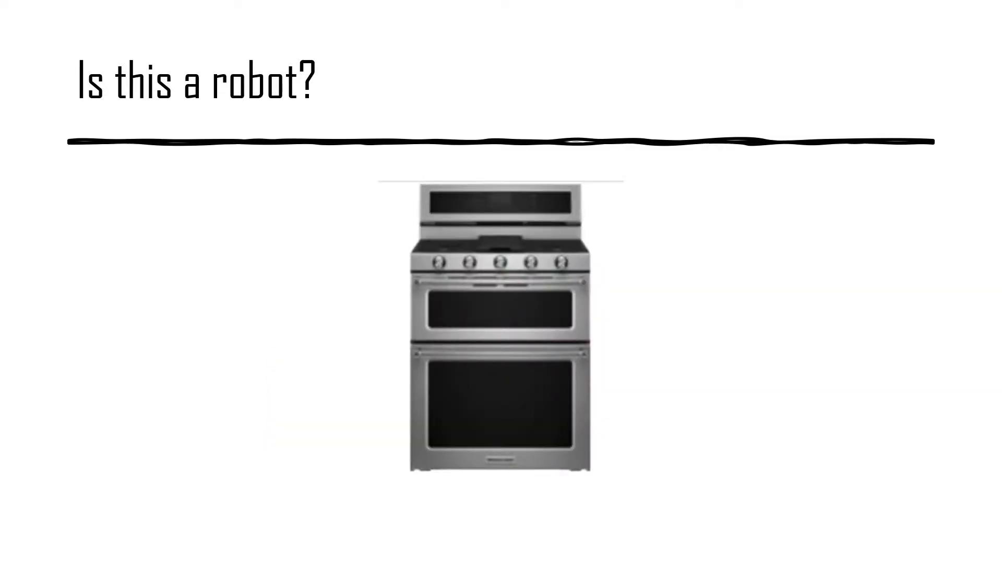
Advance through the robot design questions to the 'Let's meet an engineer who makes robots' video-link slide.
key(Right)
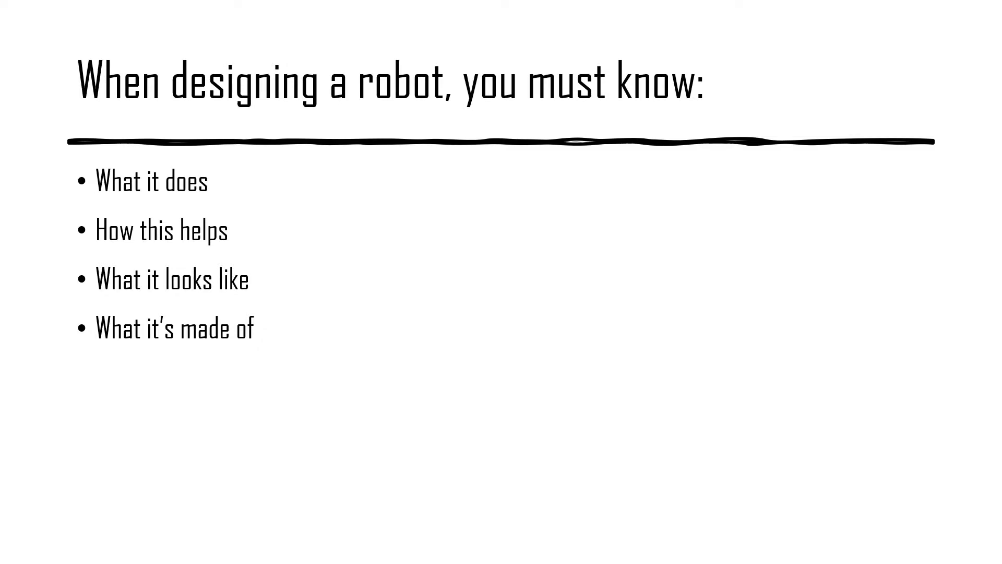
key(Right)
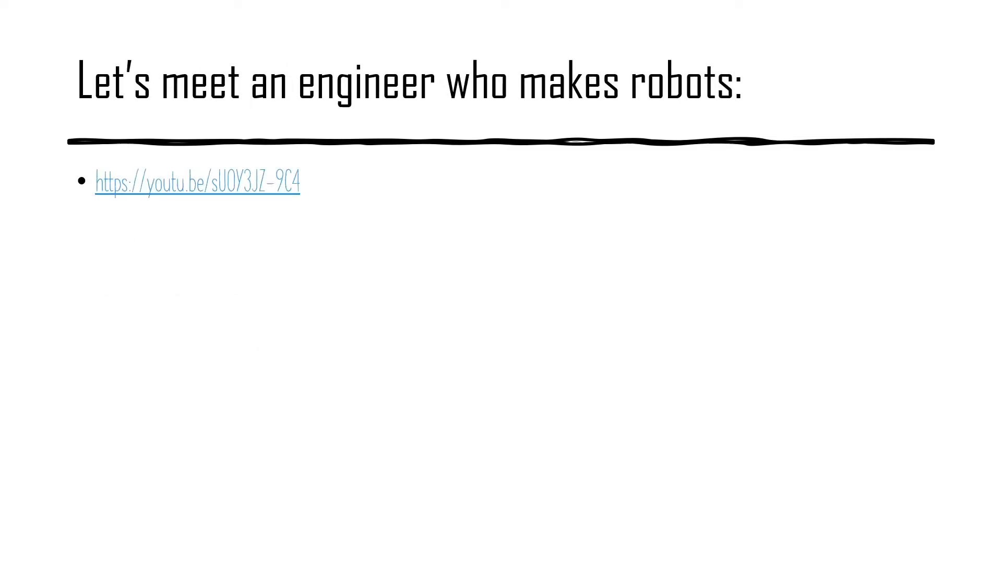